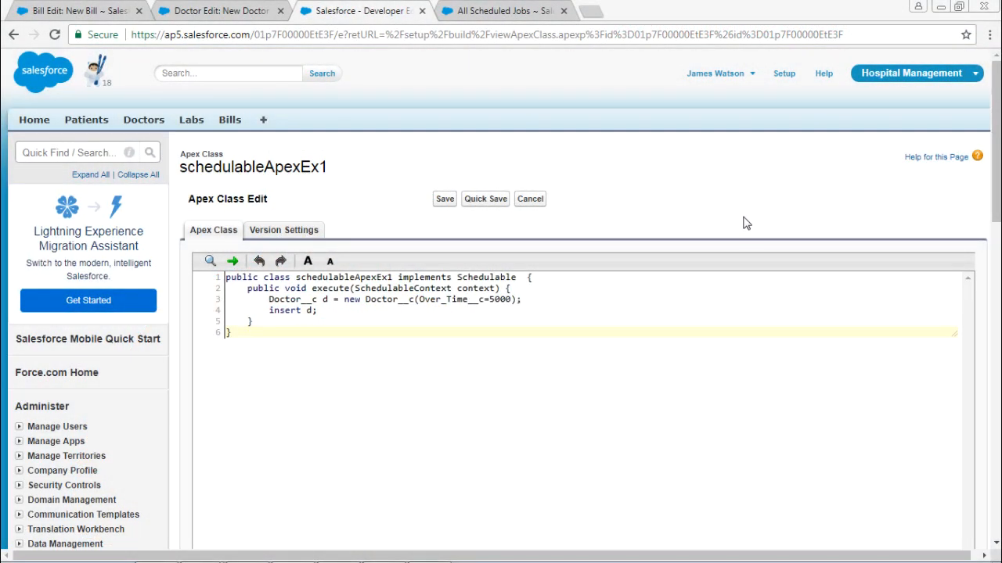
mouse_move(331, 357)
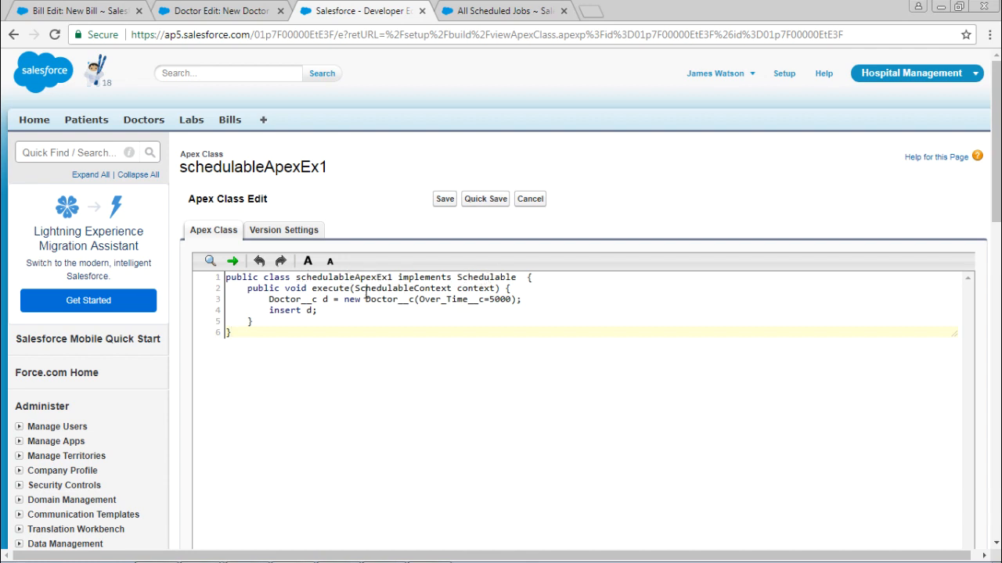
Save the schedulableApexEx1 class and open the Apex Classes list from Develop
double_click(403, 288)
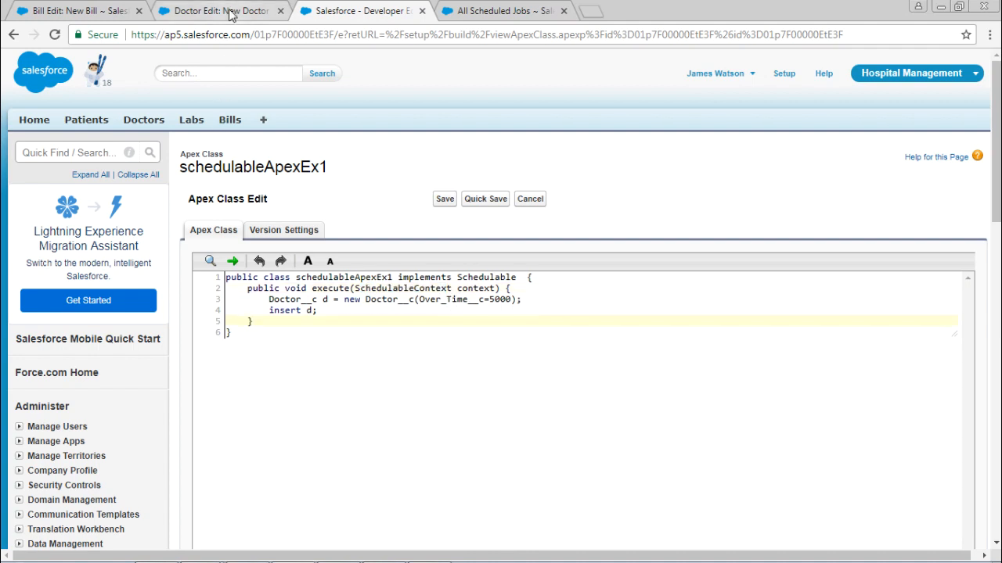
click(227, 14)
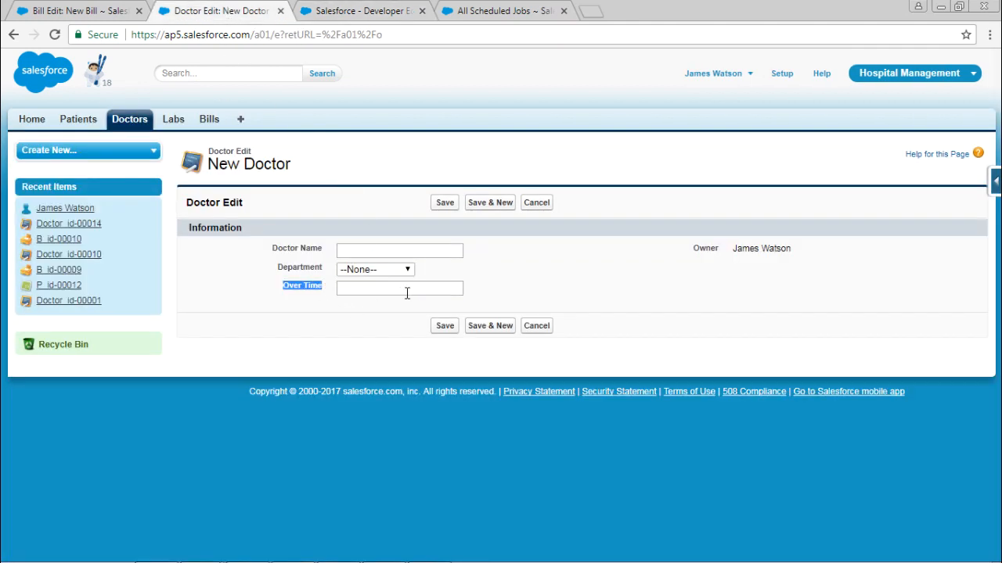
click(362, 12)
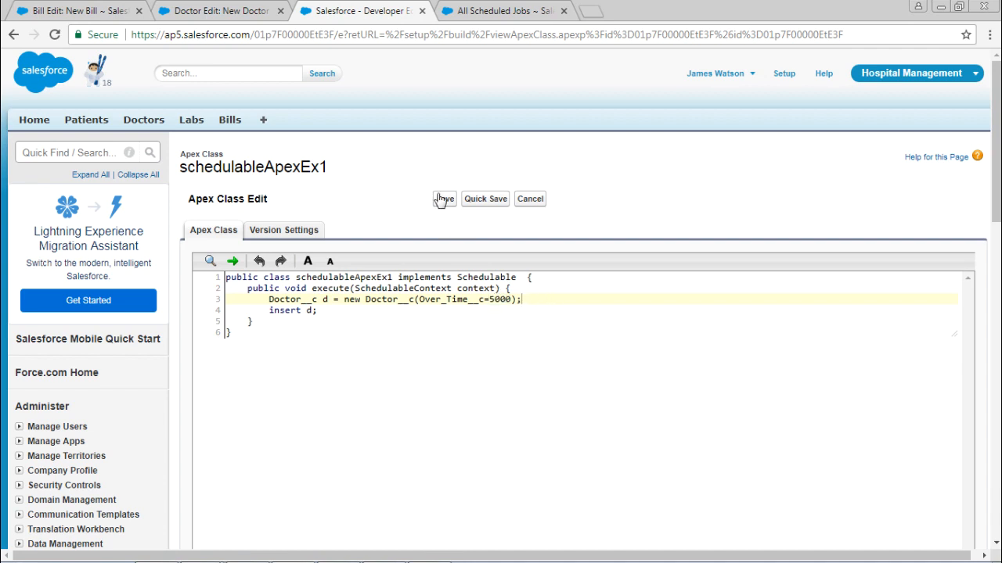
click(444, 198)
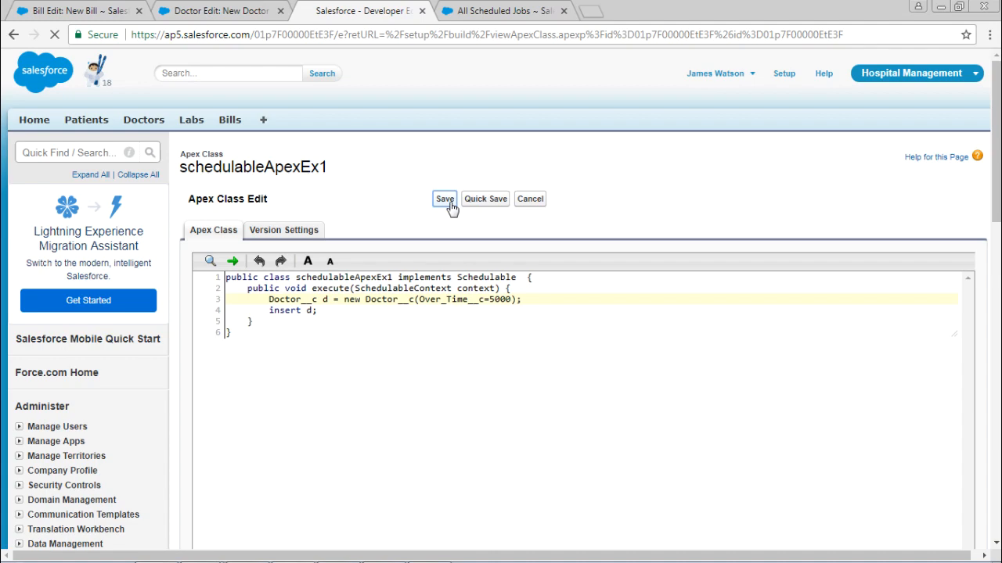
click(444, 199)
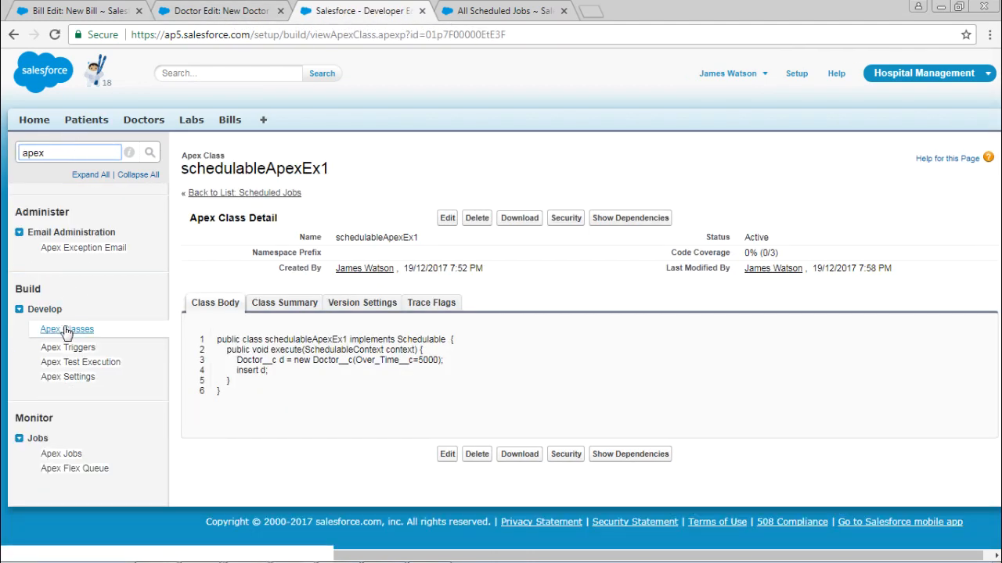
click(66, 329)
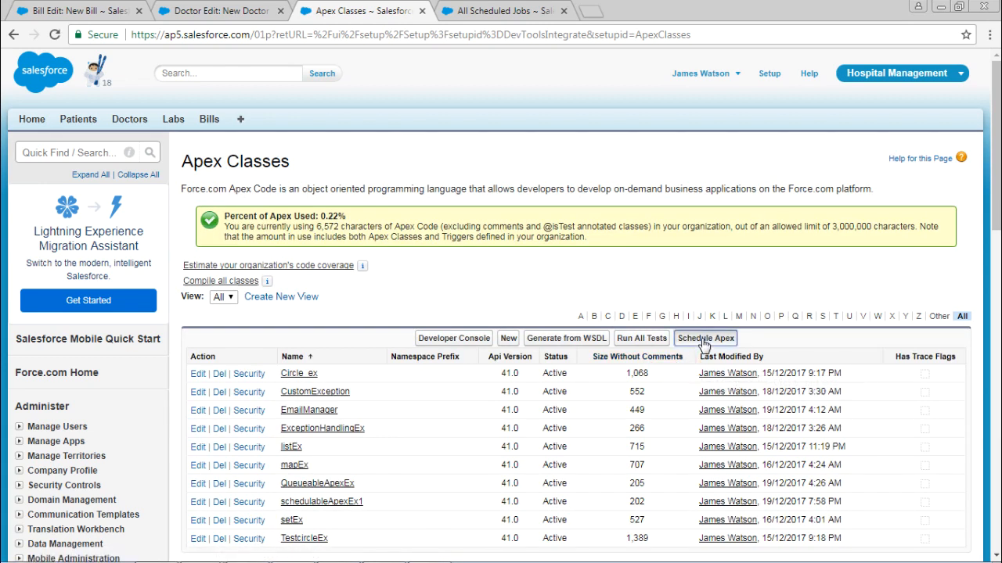
Schedule job 'Over Time Salary' running schedulableApexEx1 with monthly frequency
click(705, 338)
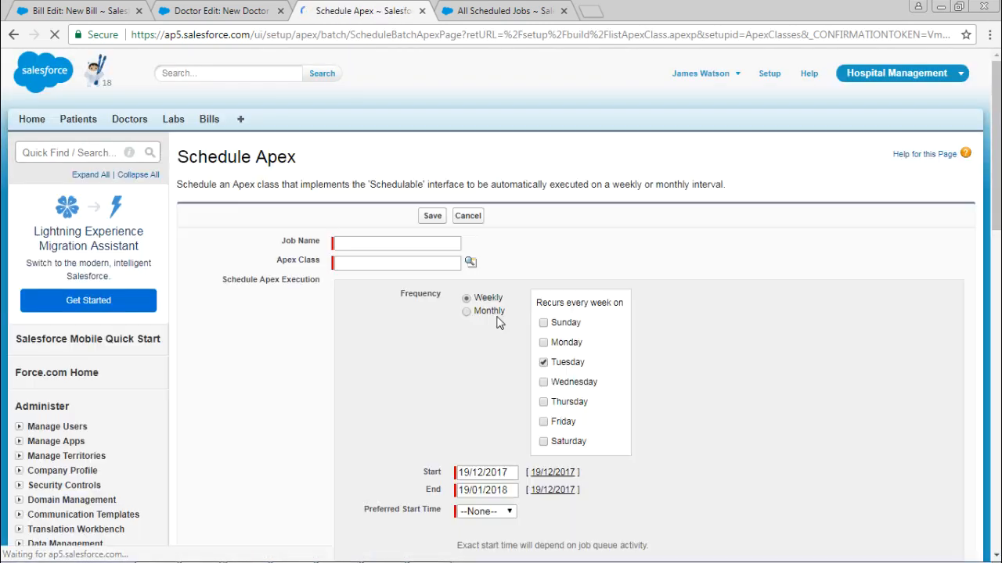
click(396, 243)
text(Over Time Salary)
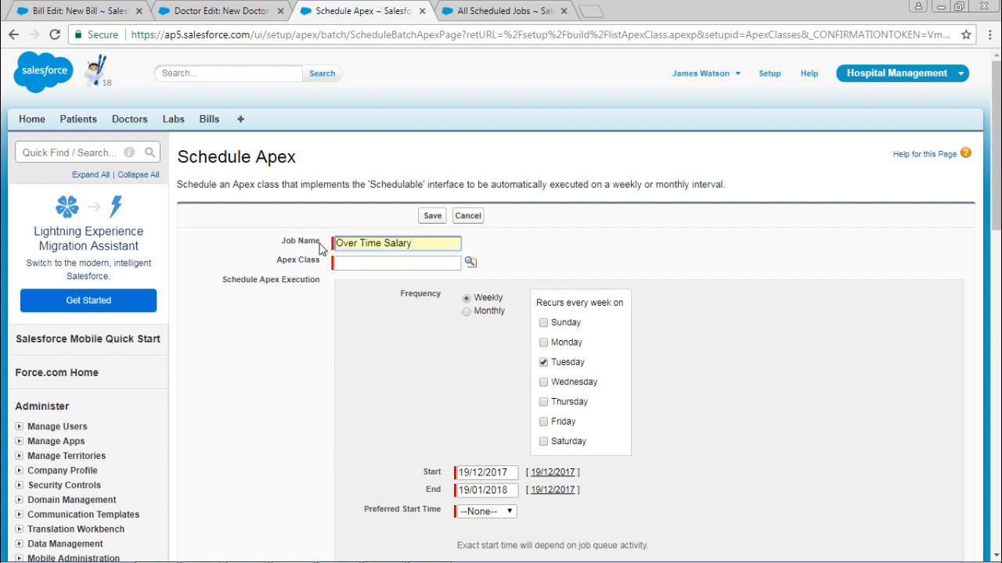
click(472, 262)
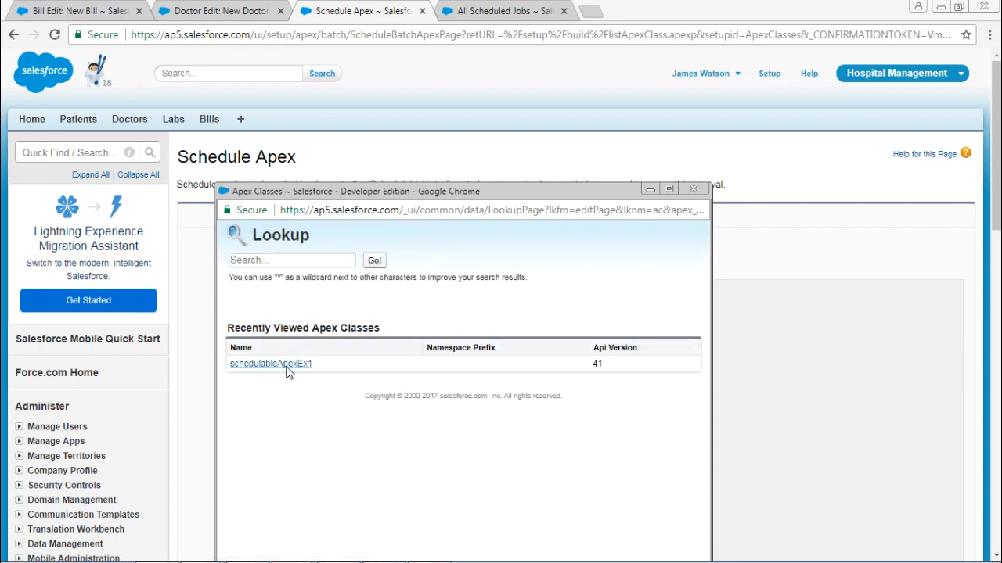
click(271, 364)
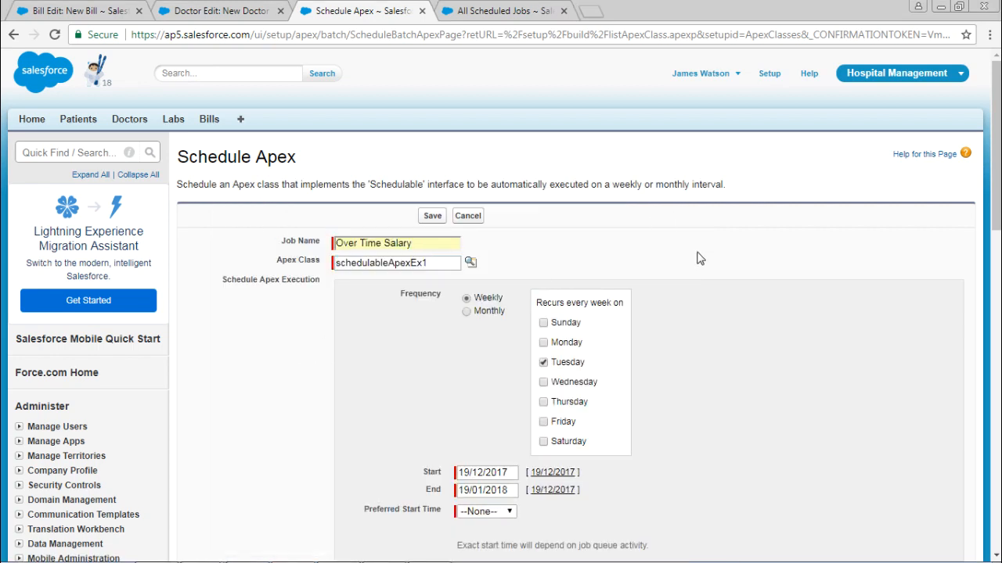
click(465, 311)
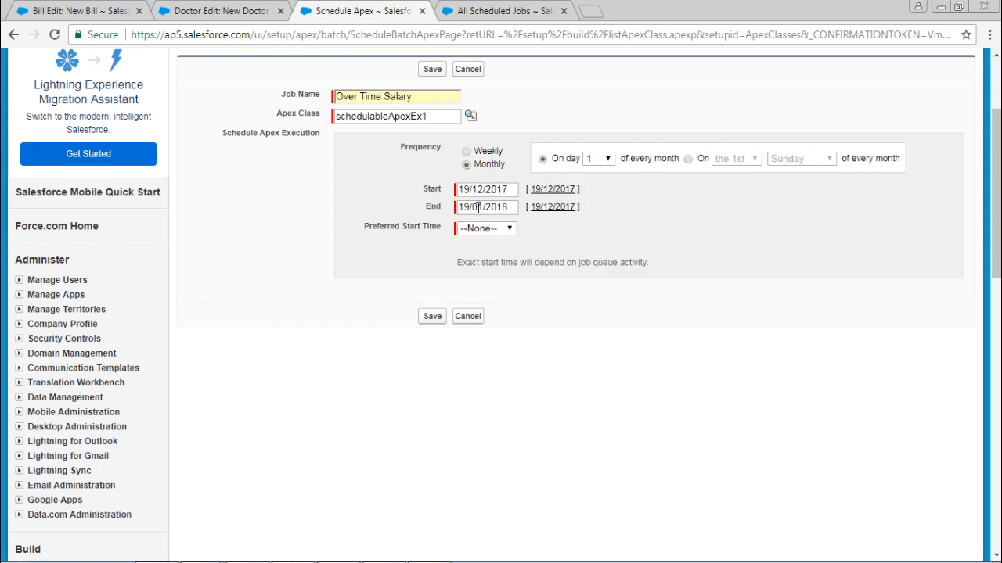
Set the schedule to end 19/03/2018 with a 7:00 AM start time, and save
click(485, 206)
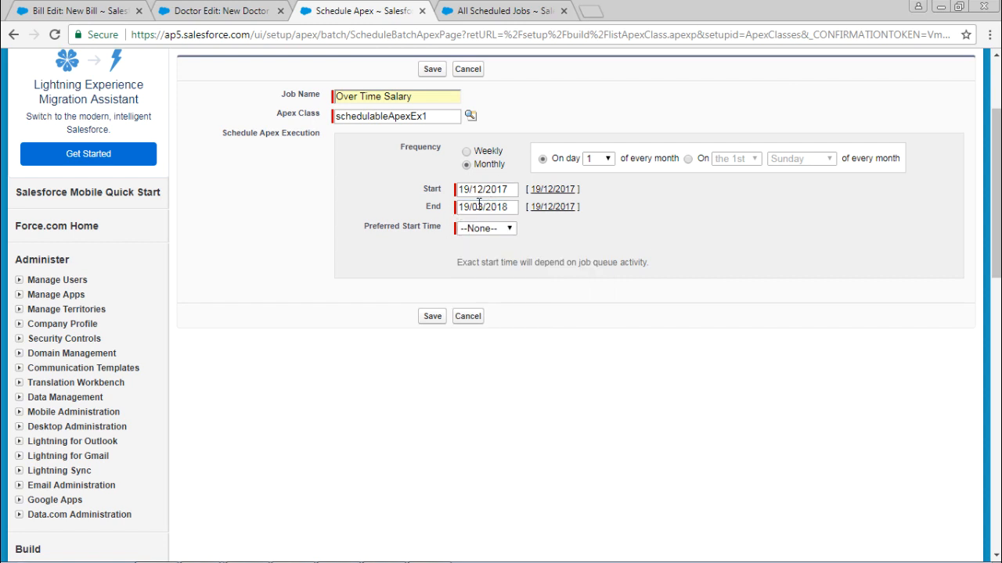
text(19/03/2018)
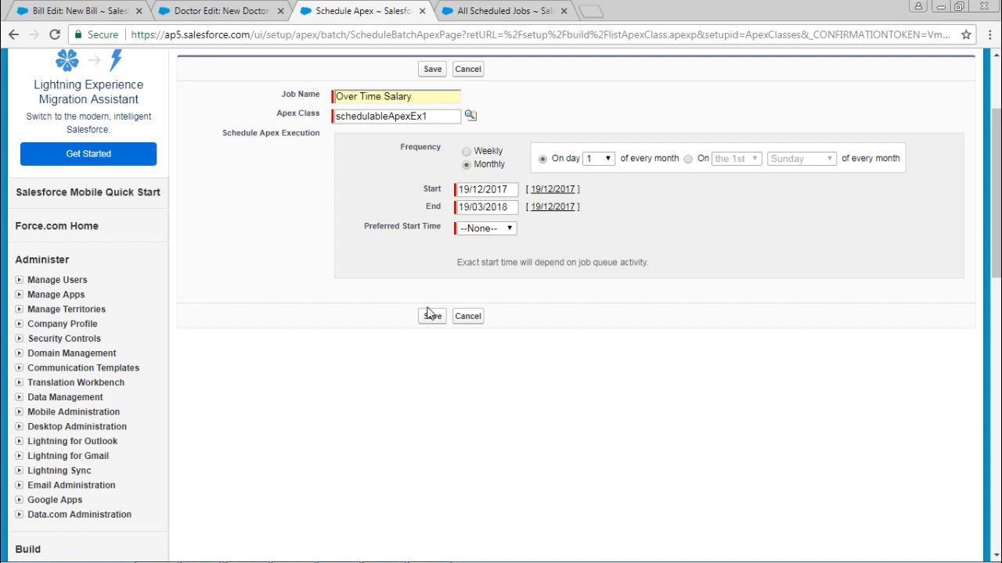
click(485, 227)
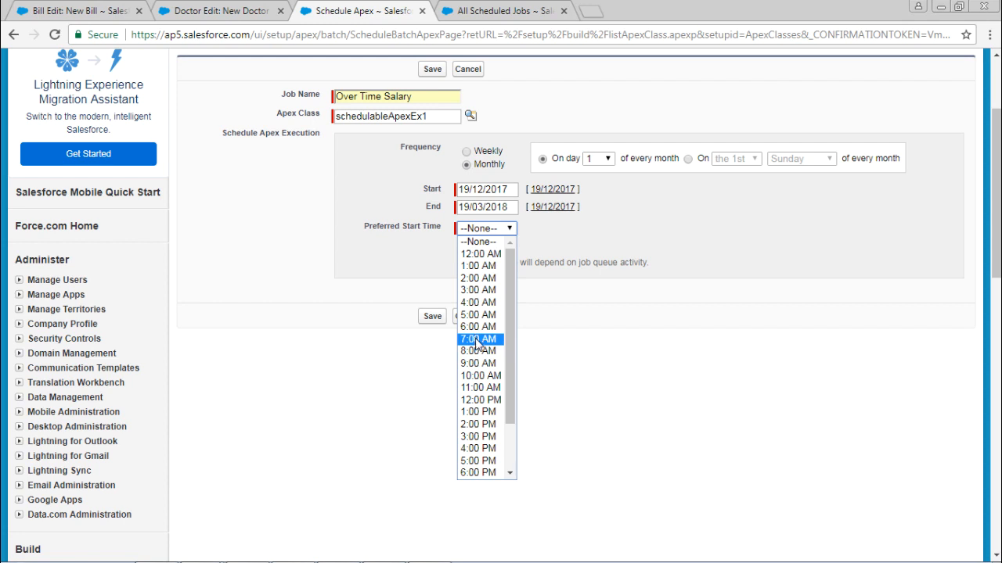
click(479, 339)
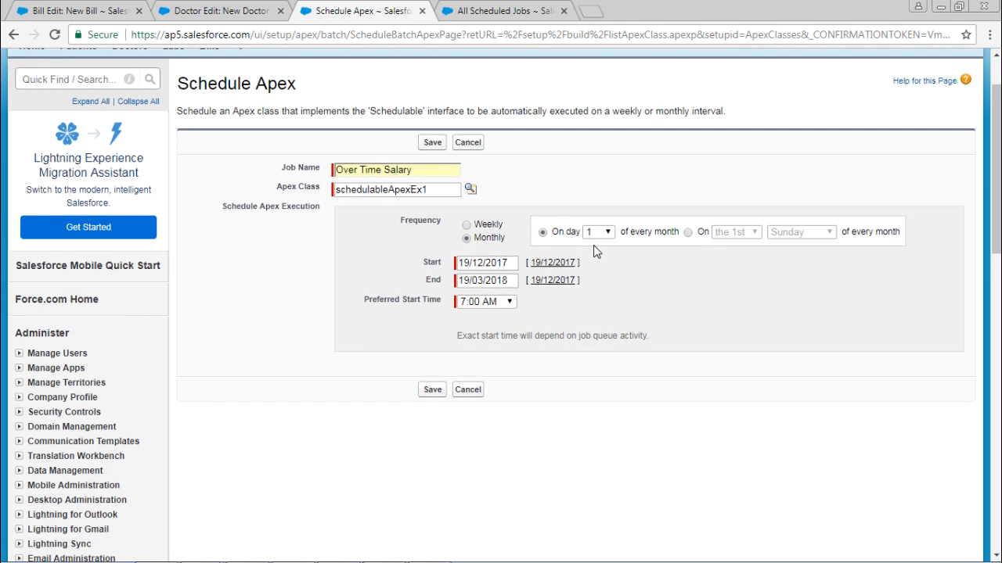
mouse_move(600, 292)
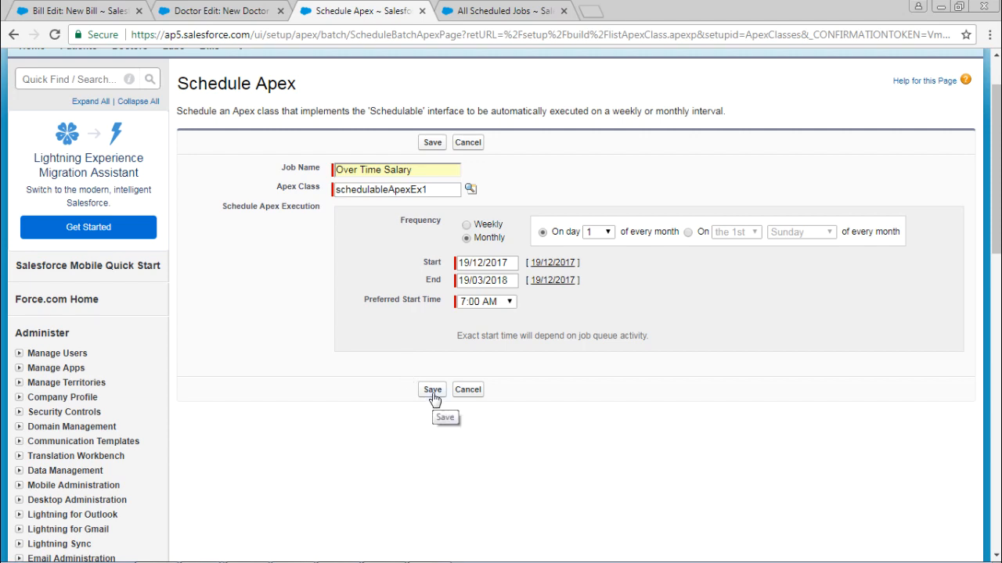
click(431, 390)
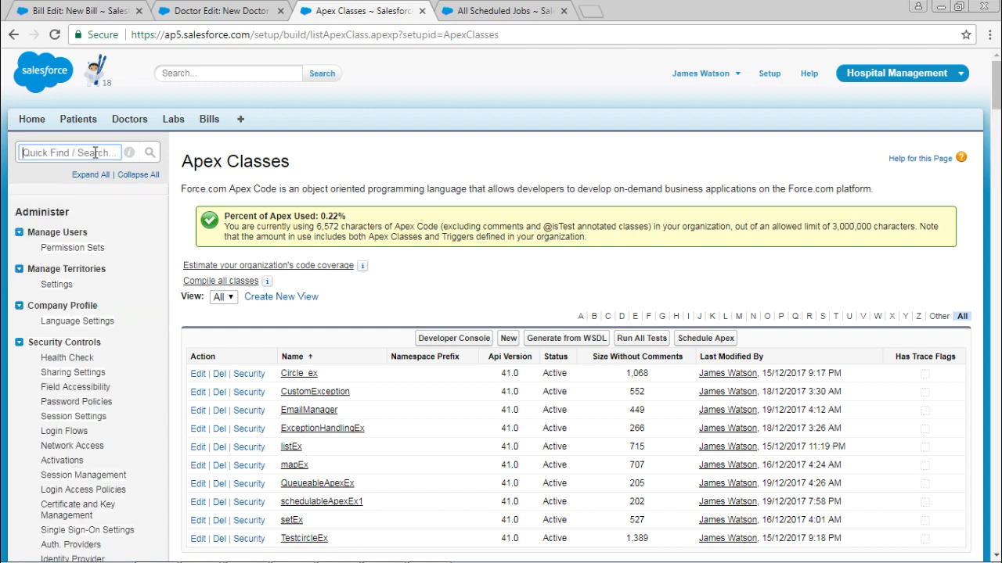
Search 'jobs' and open All Scheduled Jobs showing Over Time Salary
text(jobs)
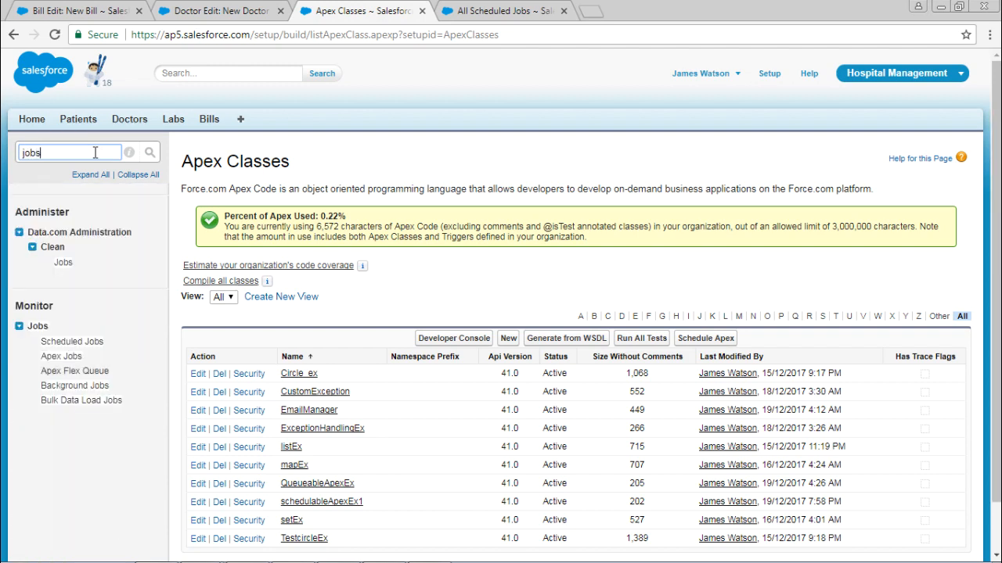
mouse_move(50, 187)
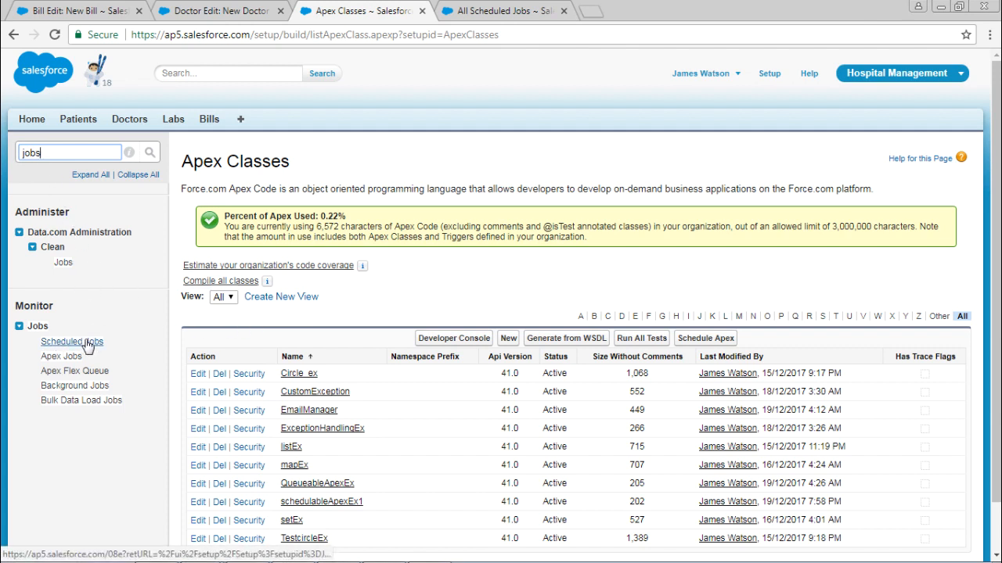
click(70, 342)
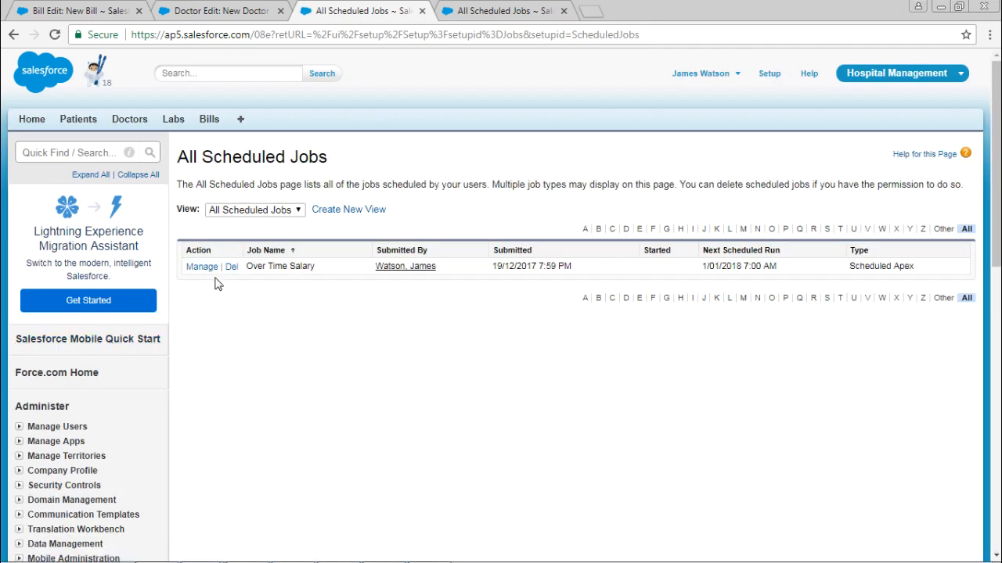
mouse_move(204, 279)
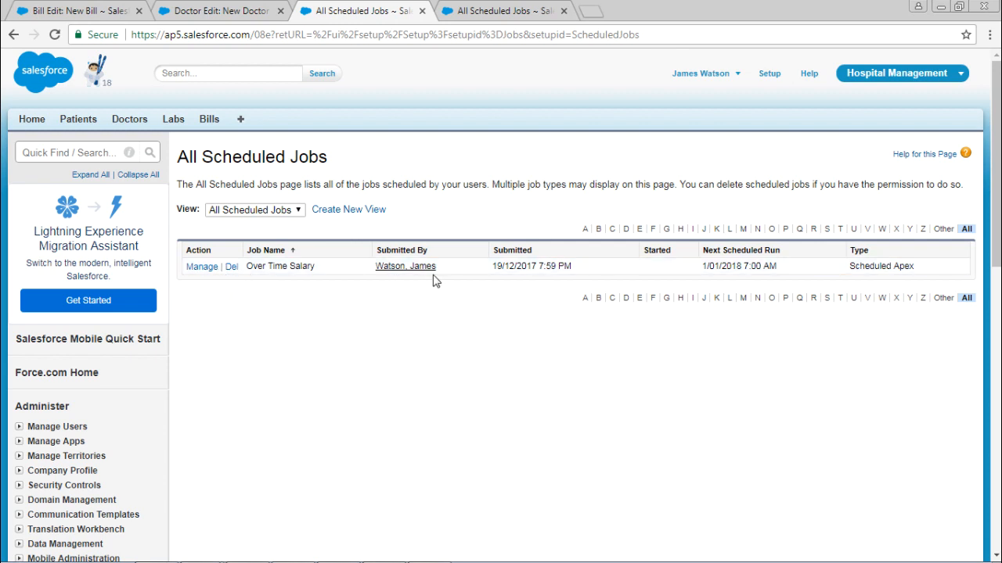
mouse_move(626, 353)
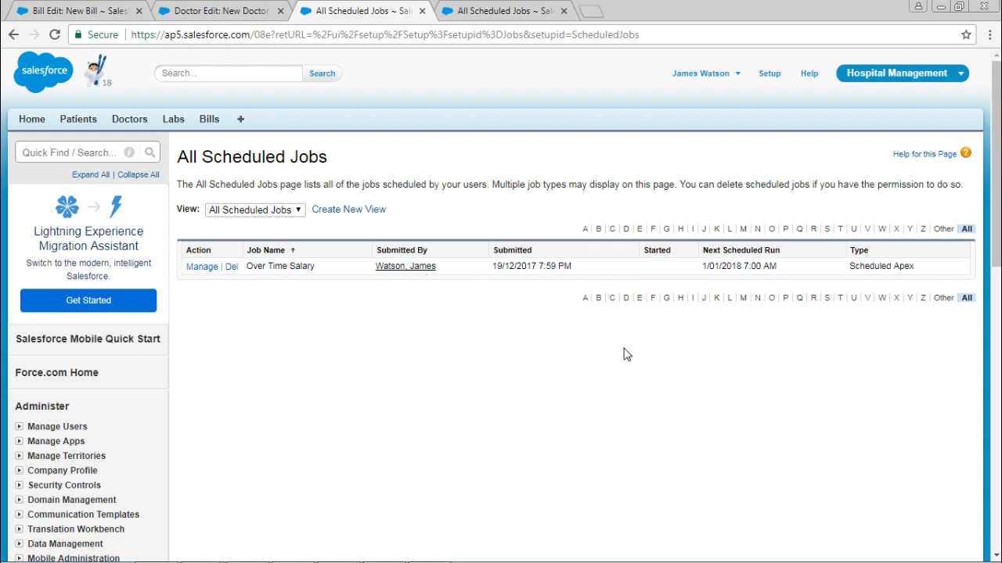